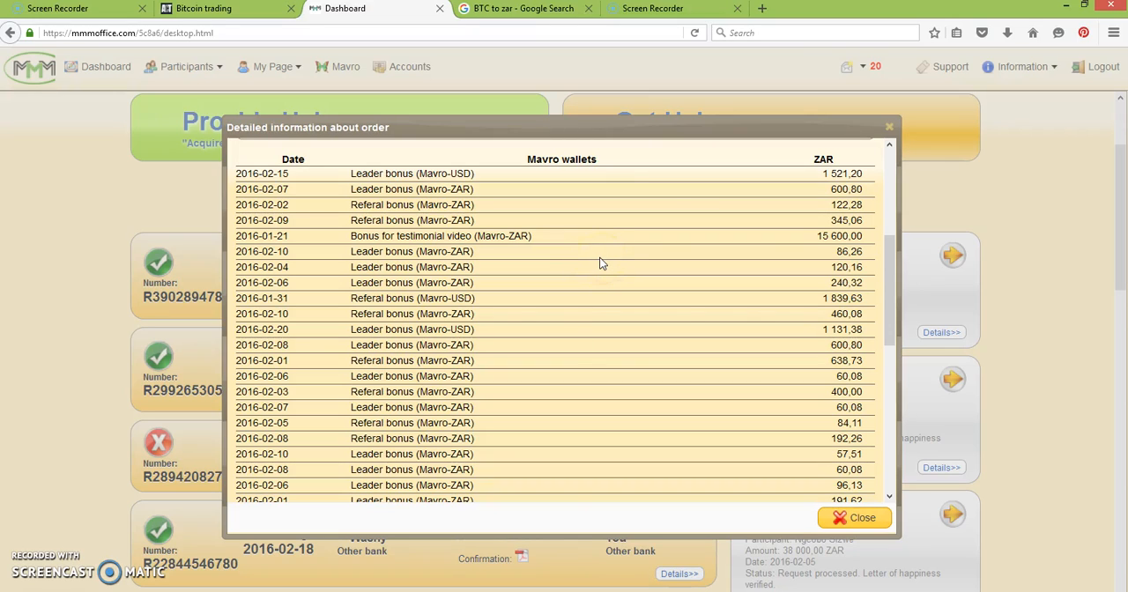
mouse_move(614, 258)
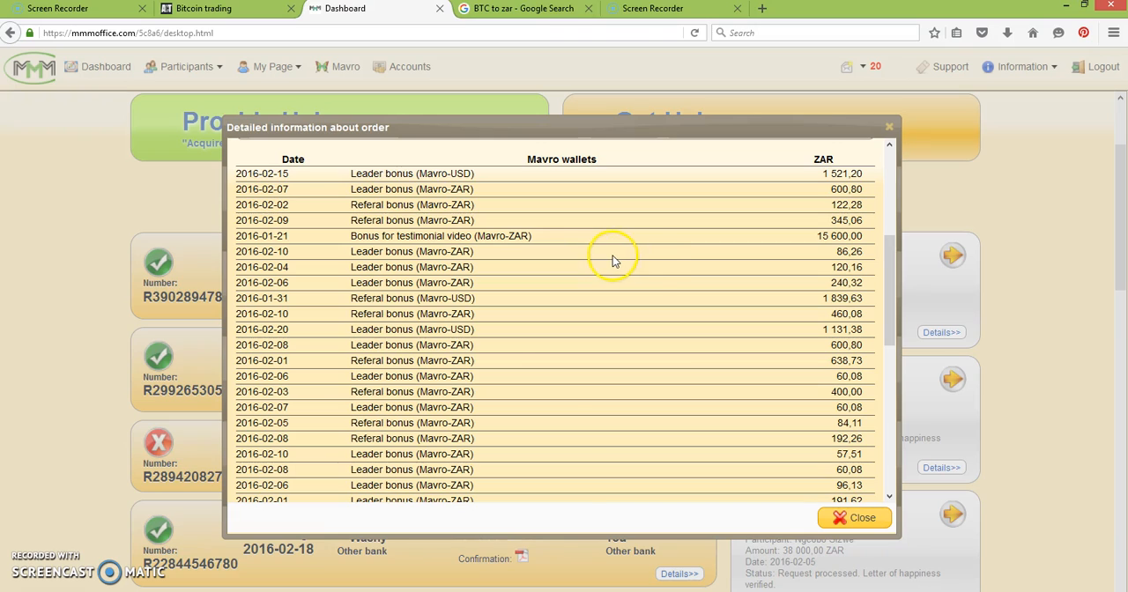
mouse_move(763, 255)
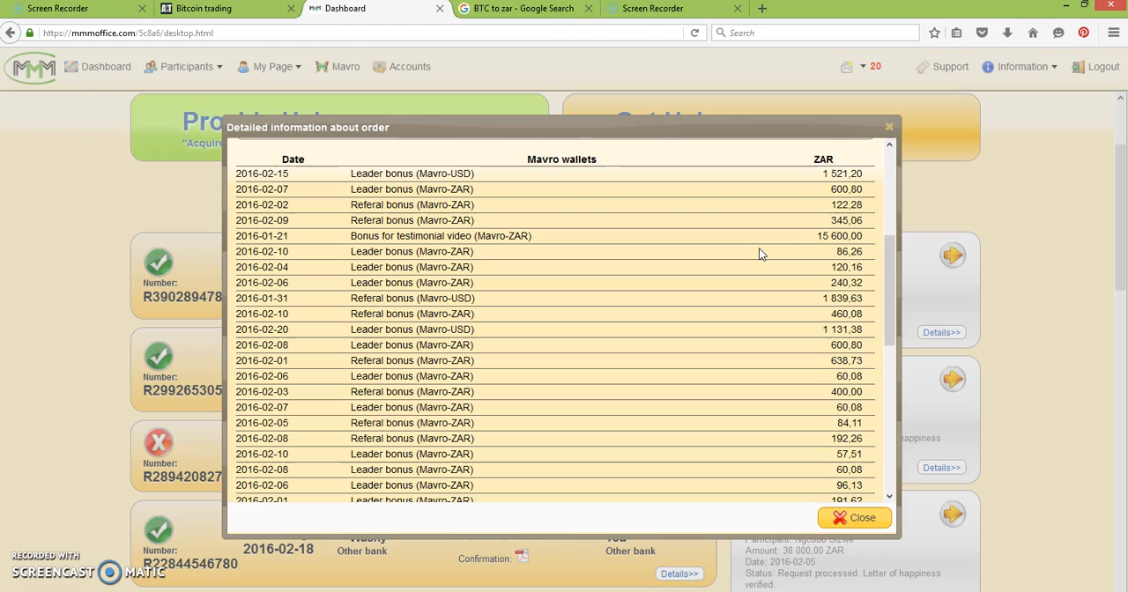
mouse_move(854, 267)
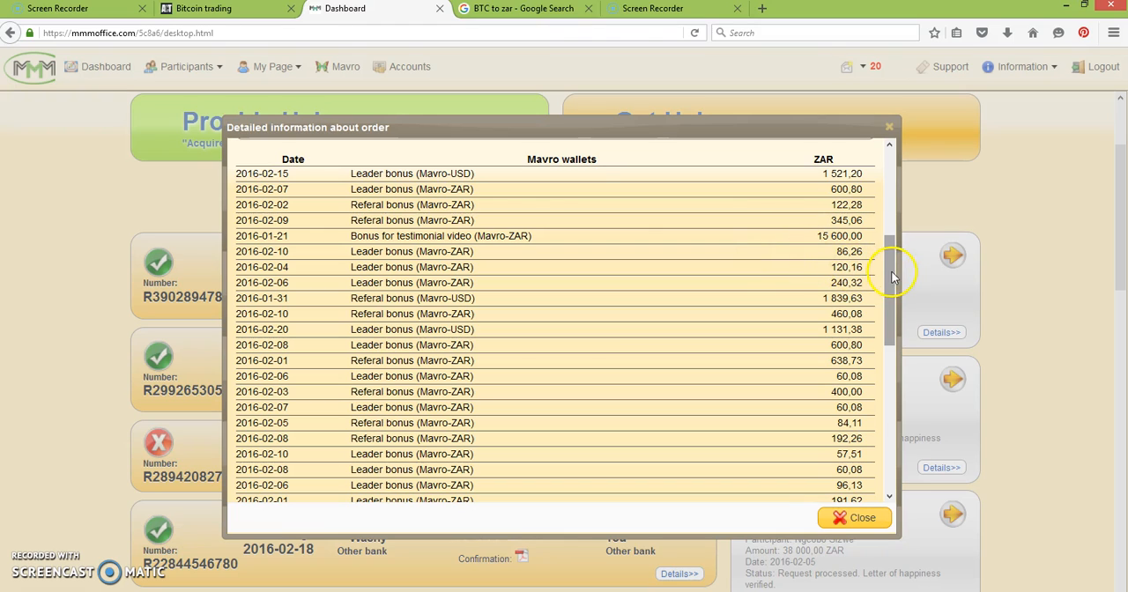
mouse_move(890, 281)
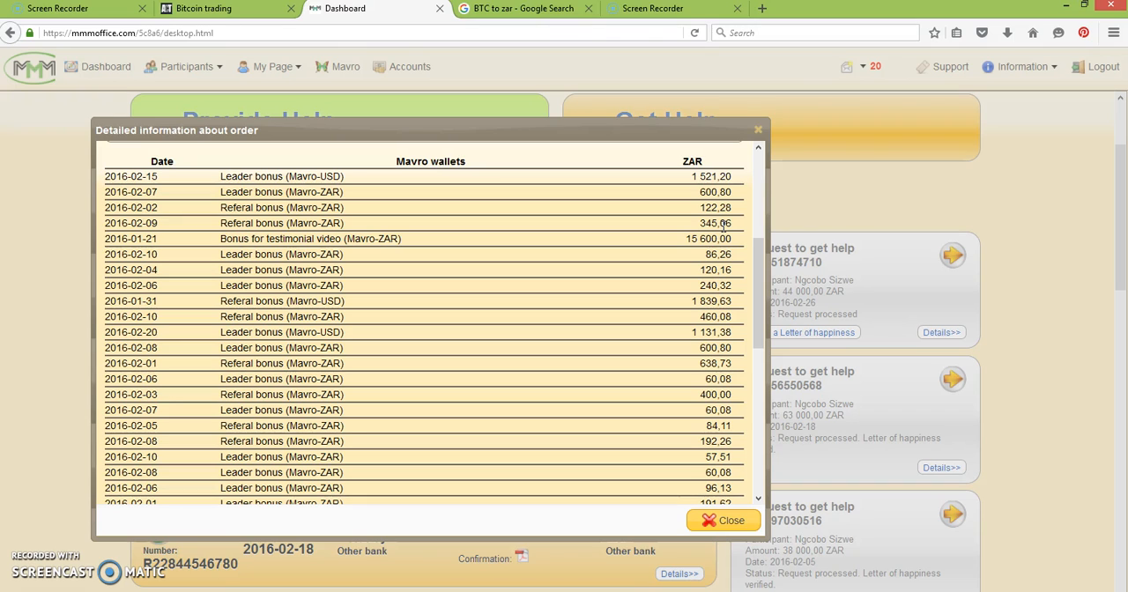
mouse_move(759, 269)
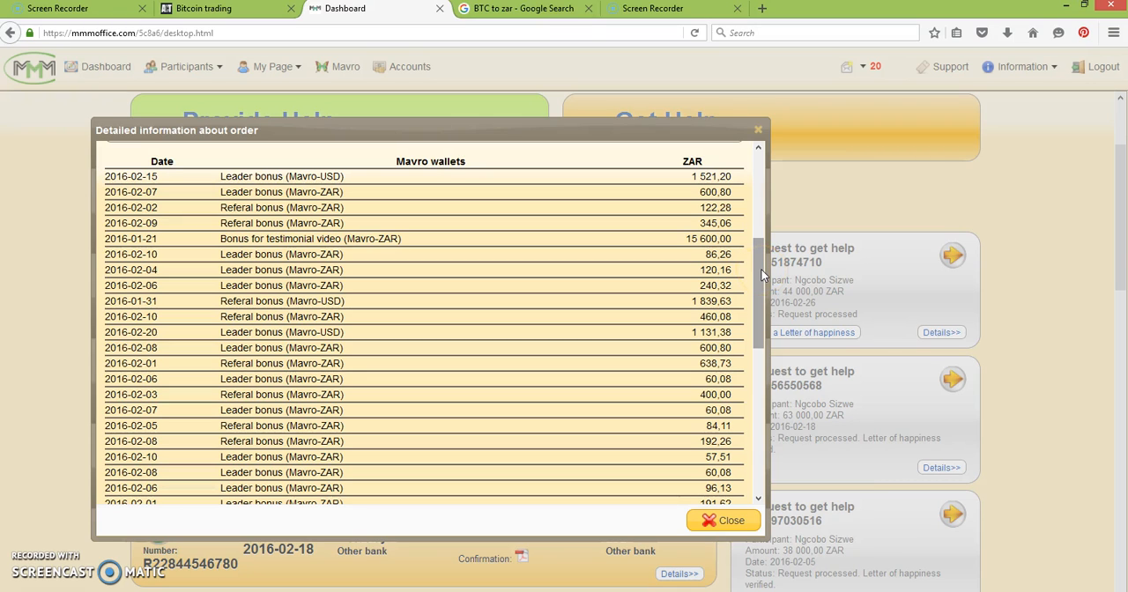
scroll("up", 3)
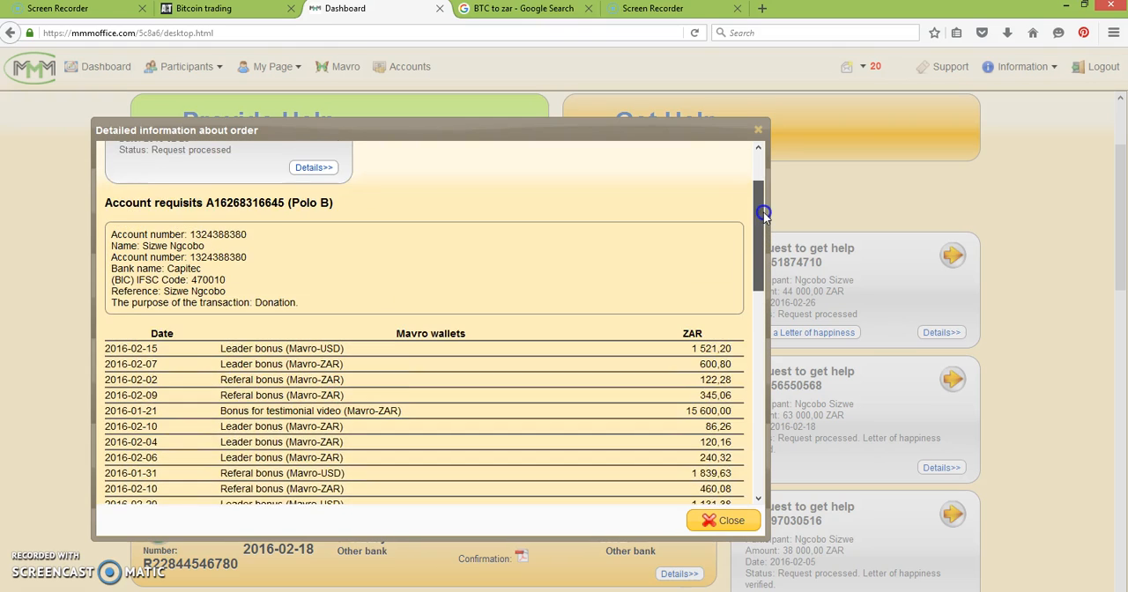
scroll("down", 3)
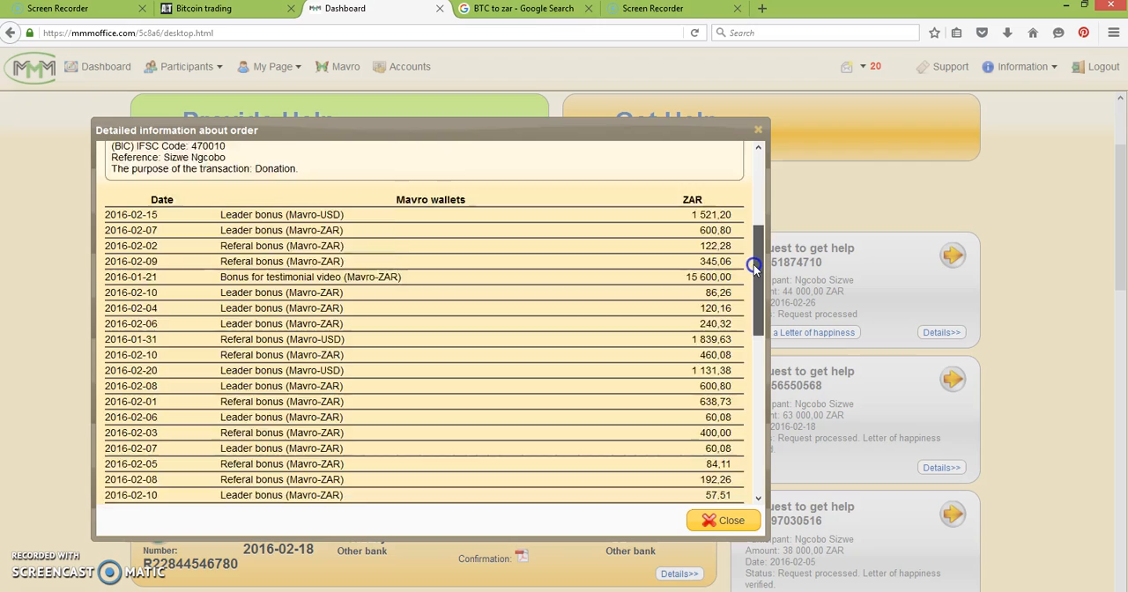
scroll("down", 3)
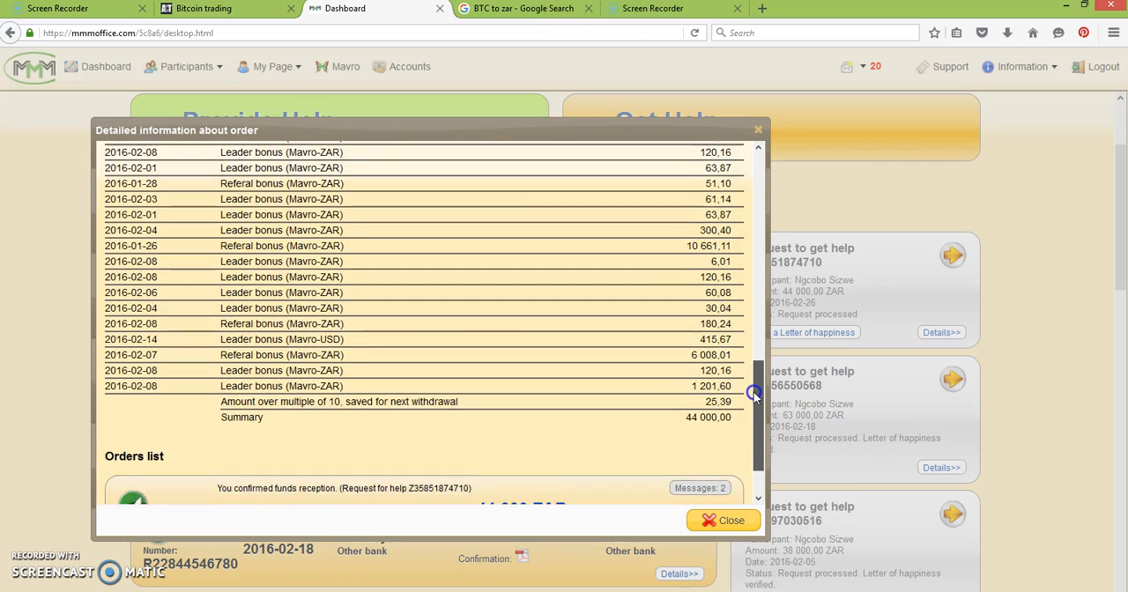
scroll("down", 3)
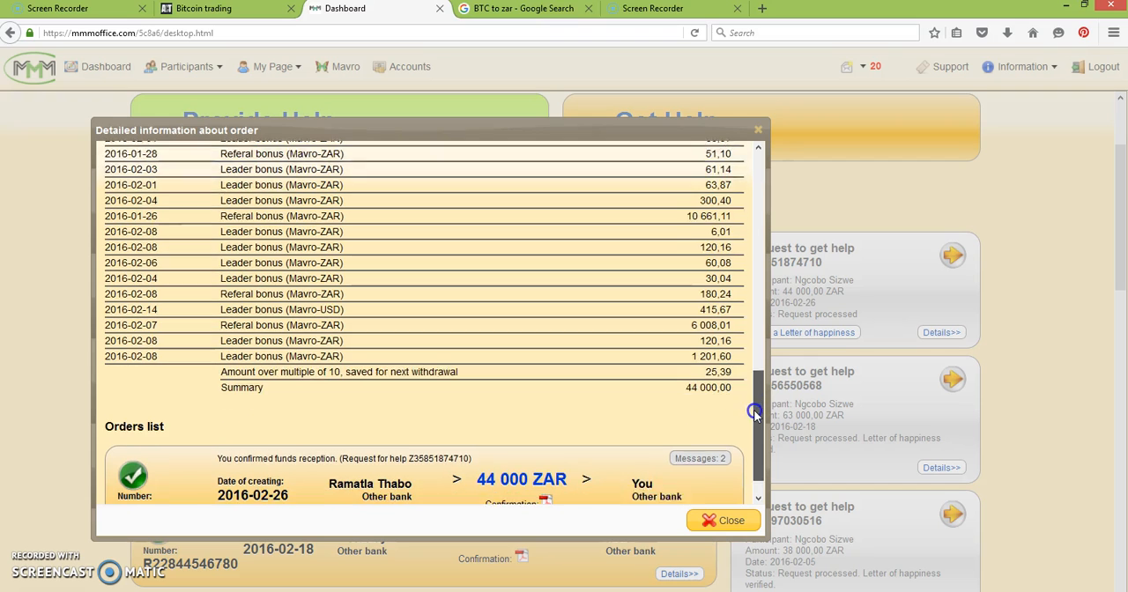
scroll("down", 3)
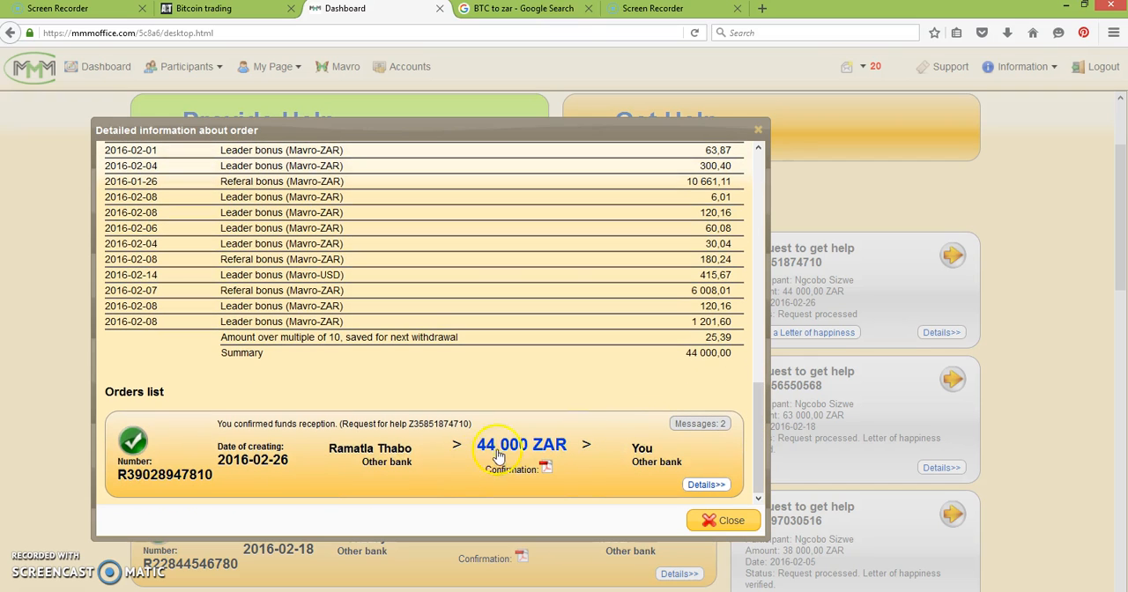
mouse_move(747, 427)
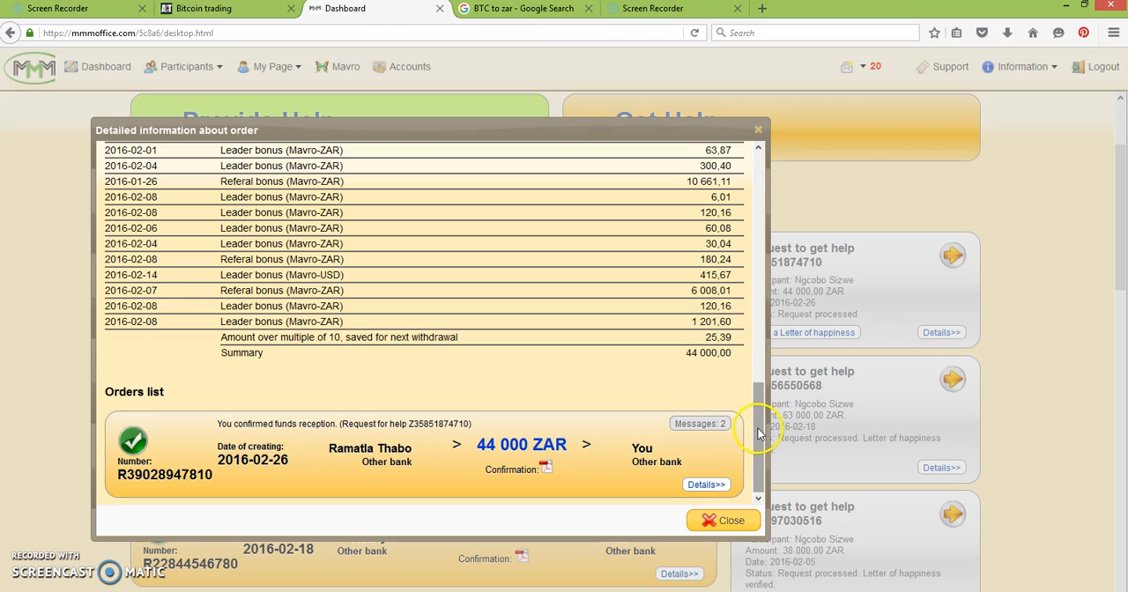
mouse_move(759, 438)
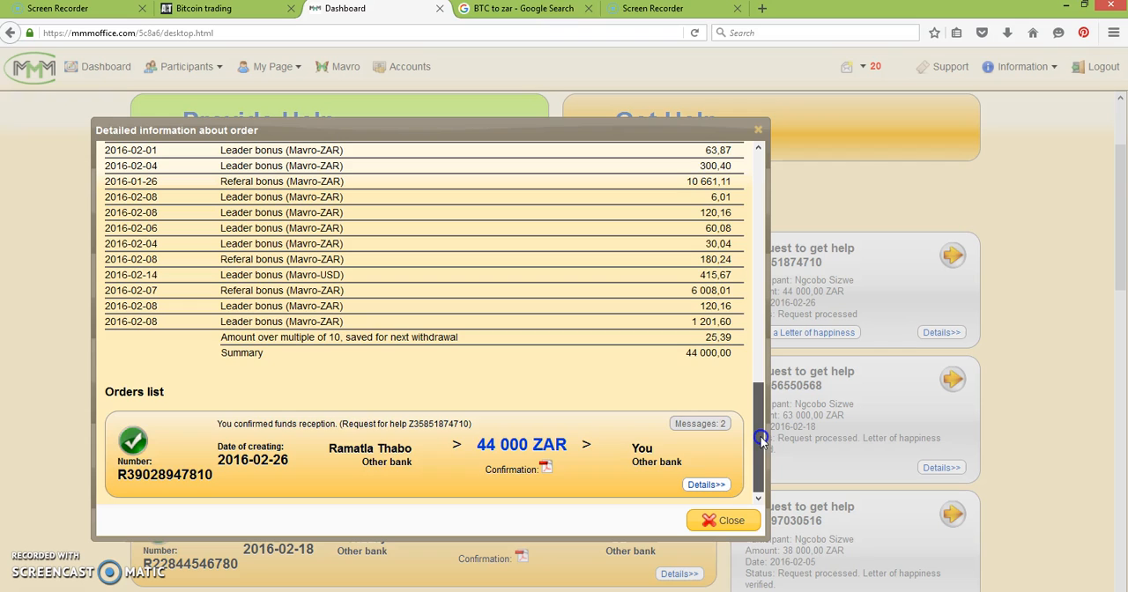
scroll("up", 3)
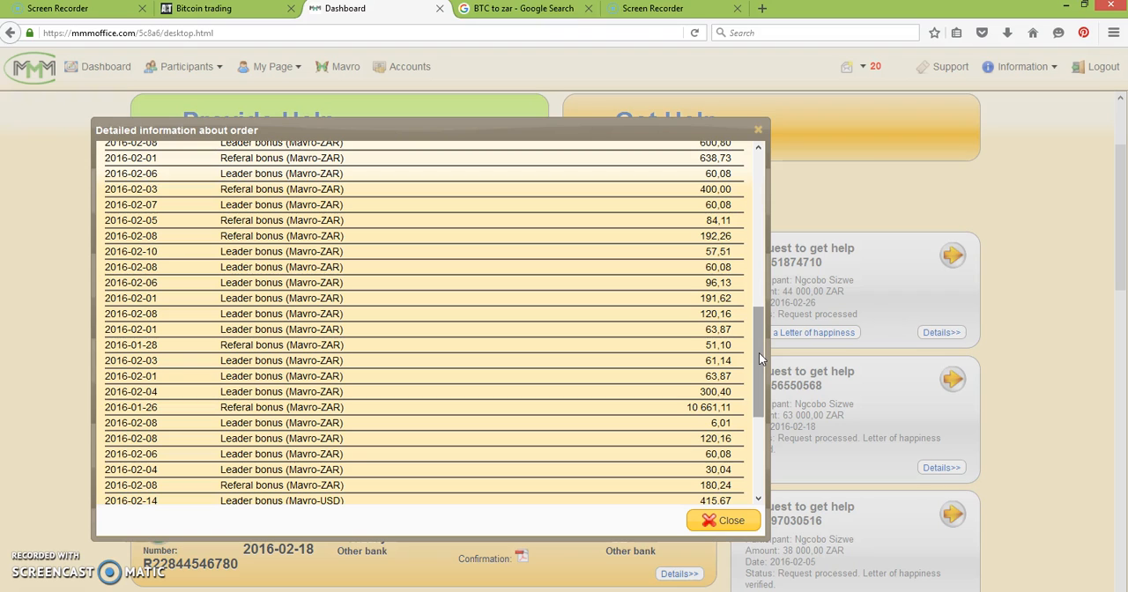
scroll("up", 3)
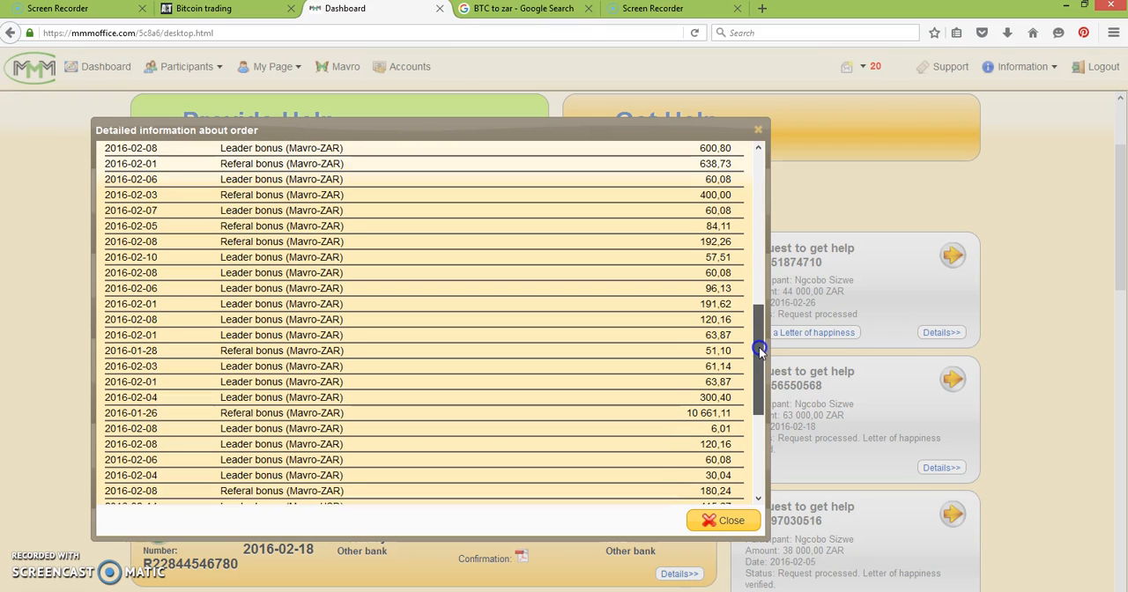
scroll("up", 3)
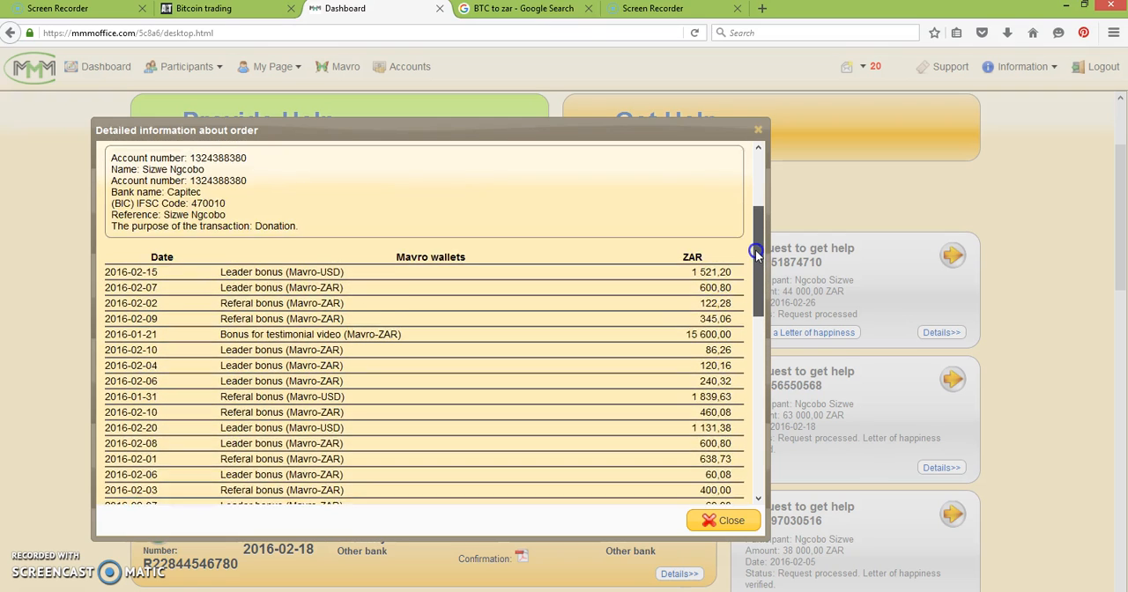
scroll("down", 3)
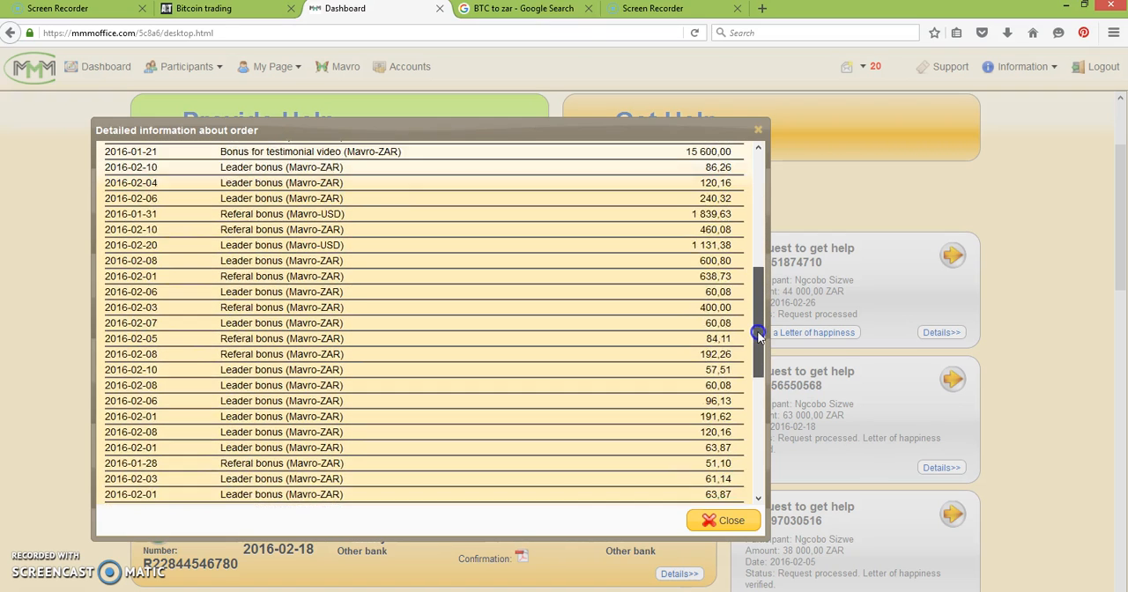